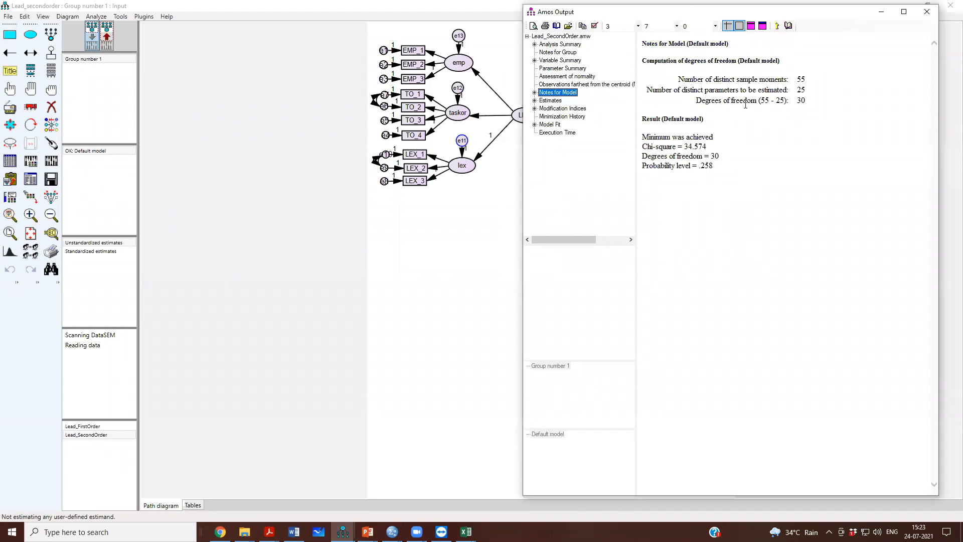
Highlight the degrees of freedom value 30, then compare against the first-order LEAD model and return to the second-order model
{"action": "left_click_drag", "start_coordinate": [654, 146], "coordinate": [714, 157]}
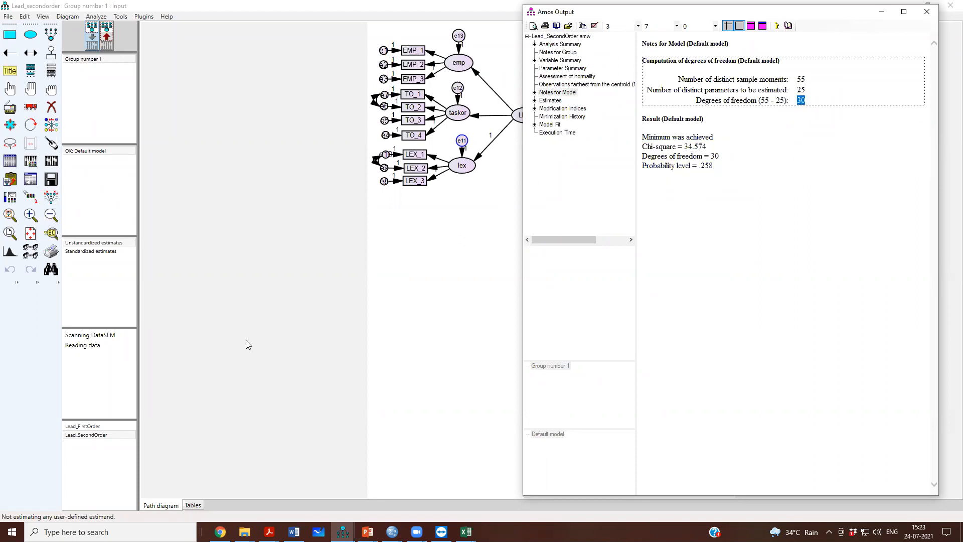
{"action": "left_click", "coordinate": [923, 5]}
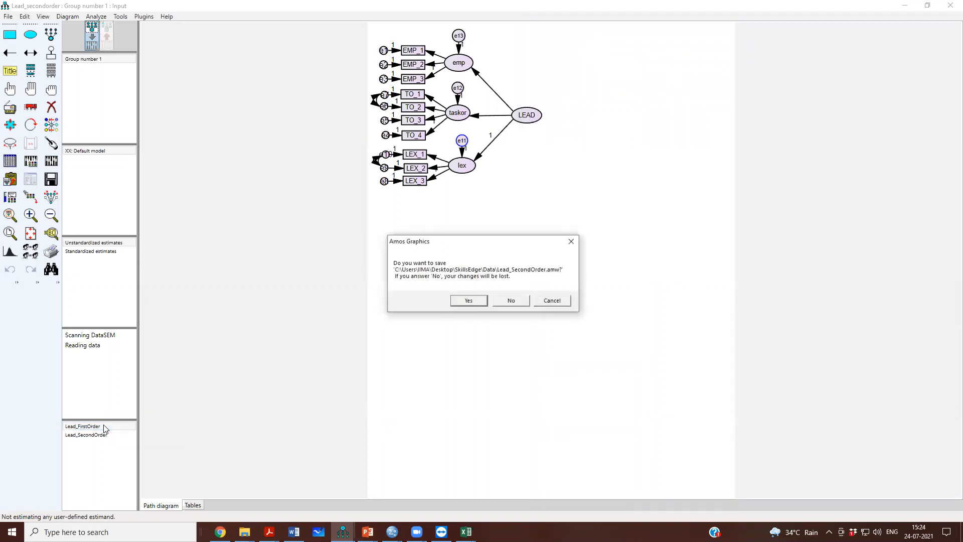
{"action": "left_click", "coordinate": [511, 301]}
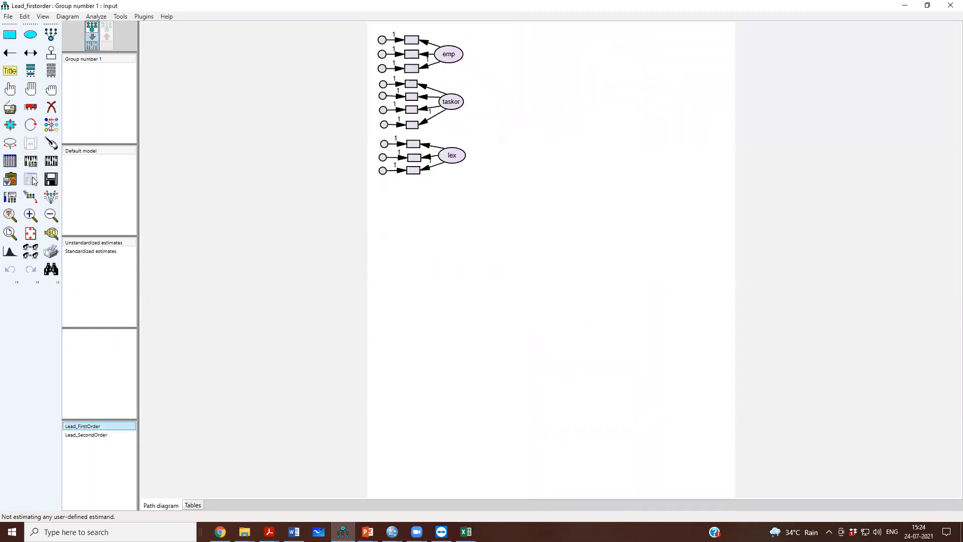
{"action": "mouse_move", "coordinate": [50, 160]}
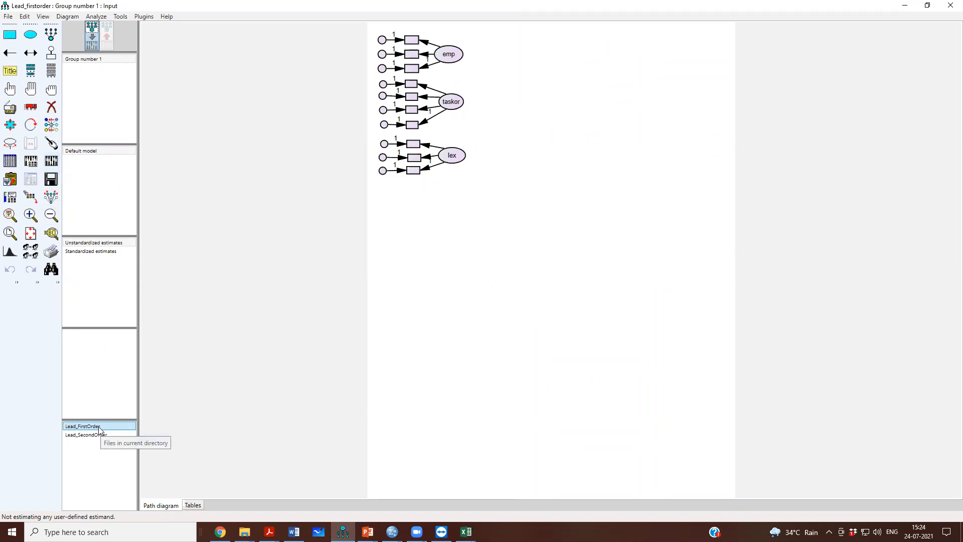
{"action": "left_click", "coordinate": [90, 434]}
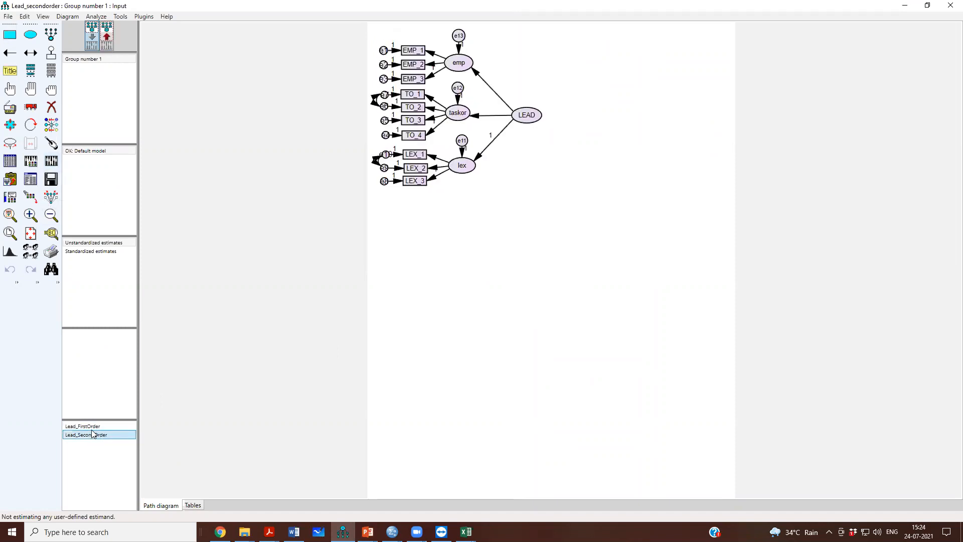
{"action": "left_click", "coordinate": [82, 425]}
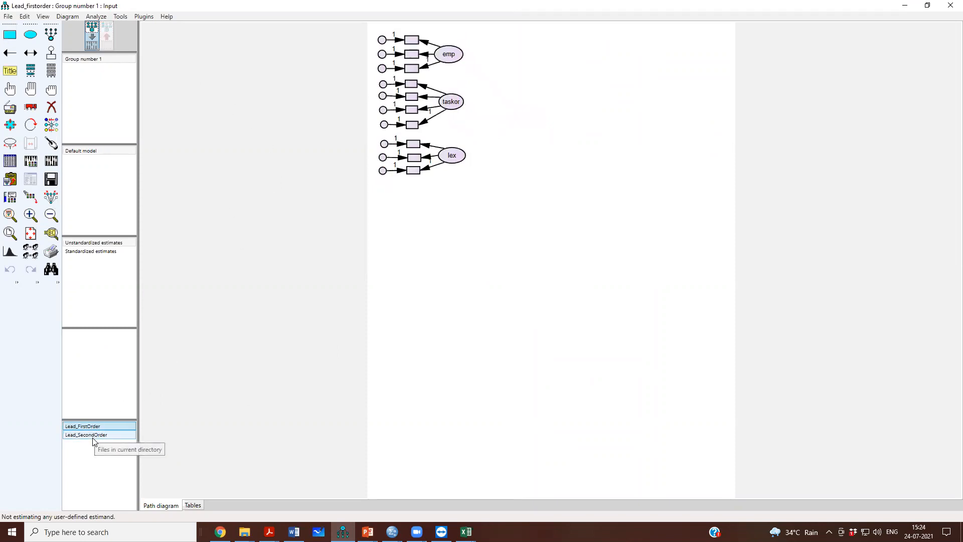
{"action": "left_click", "coordinate": [85, 434]}
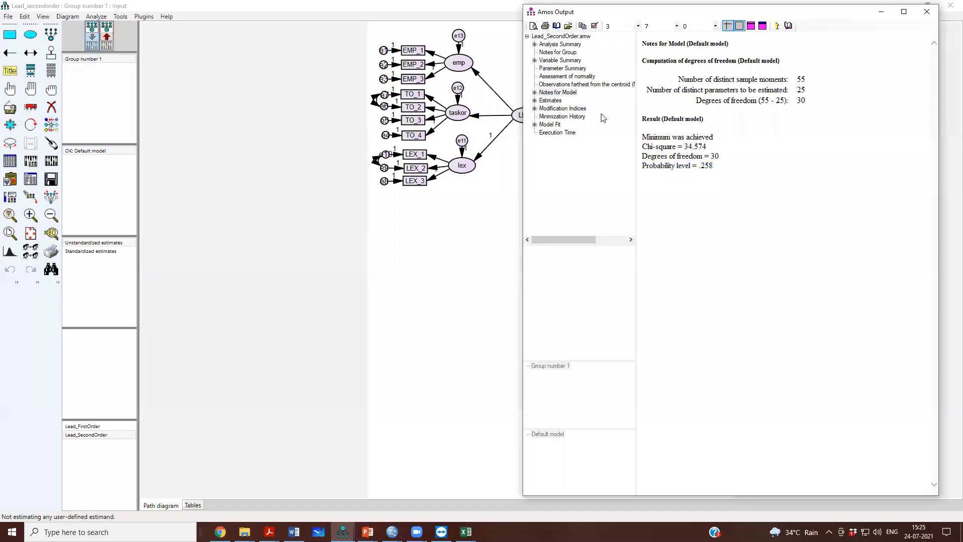
Show Estimates and highlight the standardized loadings on LEAD: emp .719, taskor .925, lex .849
{"action": "left_click", "coordinate": [550, 99]}
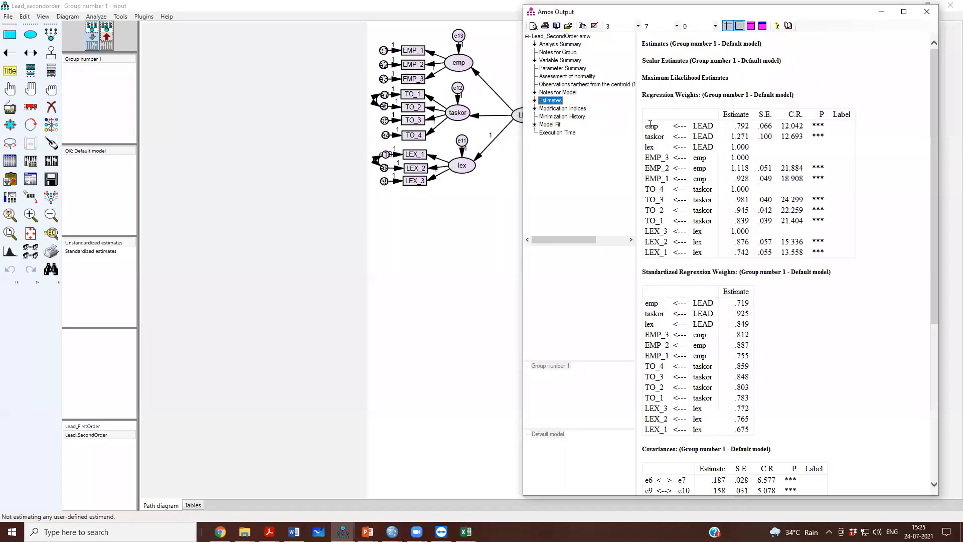
{"action": "scroll", "scroll_direction": "down", "scroll_amount": 3}
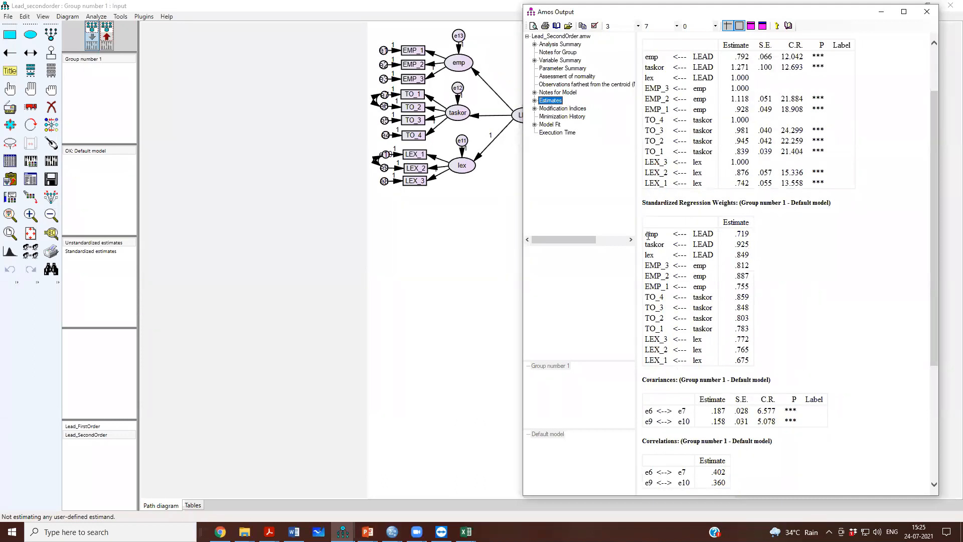
{"action": "left_click_drag", "start_coordinate": [651, 234], "coordinate": [749, 254]}
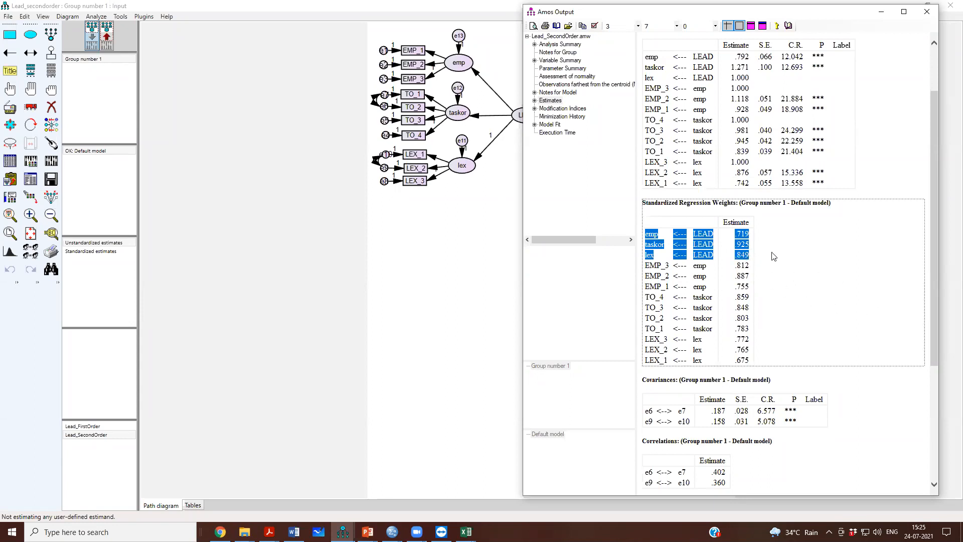
{"action": "mouse_move", "coordinate": [744, 241]}
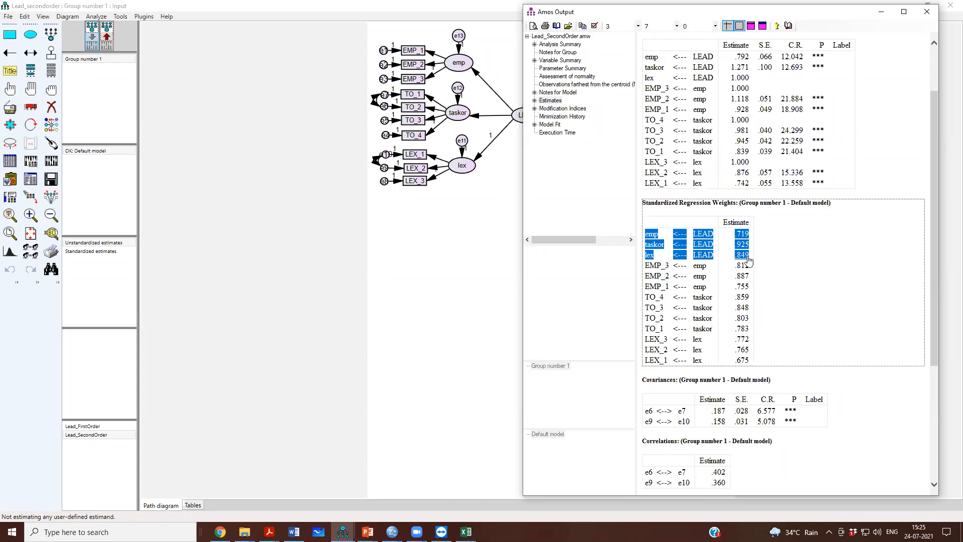
{"action": "mouse_move", "coordinate": [706, 223]}
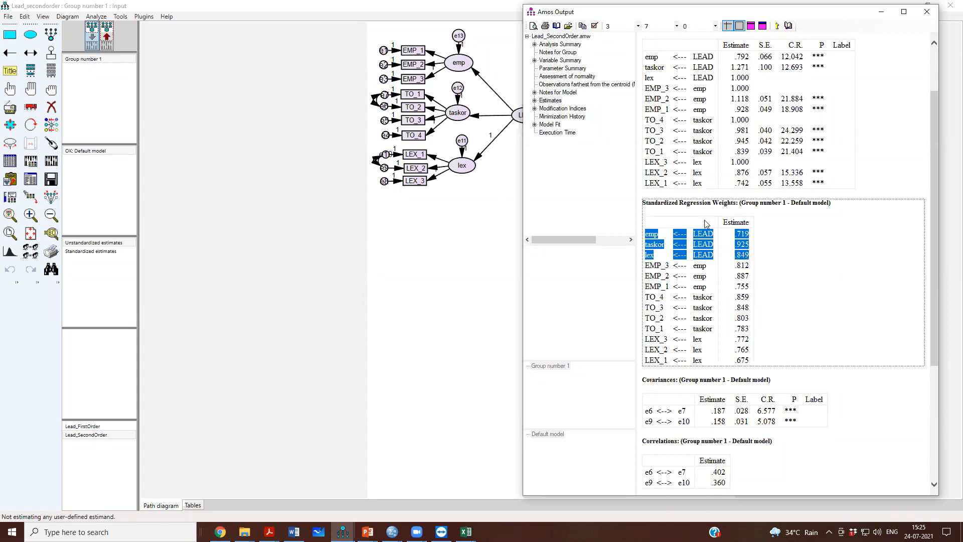
{"action": "mouse_move", "coordinate": [700, 212]}
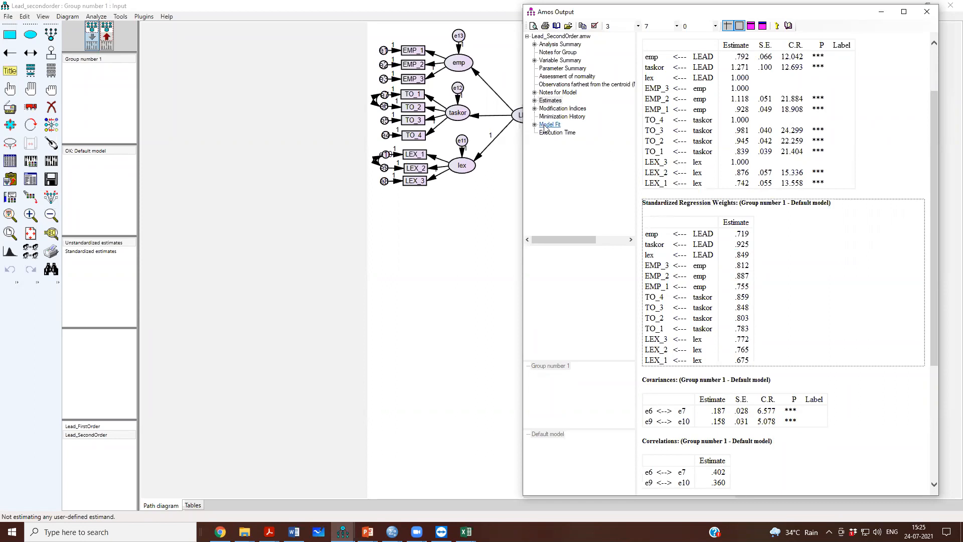
Show Model Fit with CMIN/DF 1.152, GFI .988 and CFI .999, scrolling through the fit tables
{"action": "left_click", "coordinate": [550, 125]}
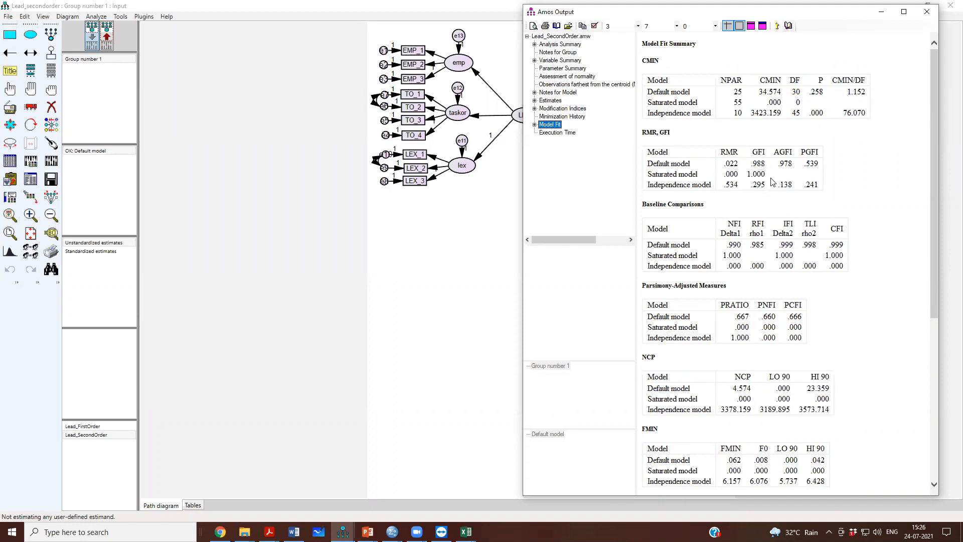
{"action": "scroll", "scroll_direction": "down", "scroll_amount": 3}
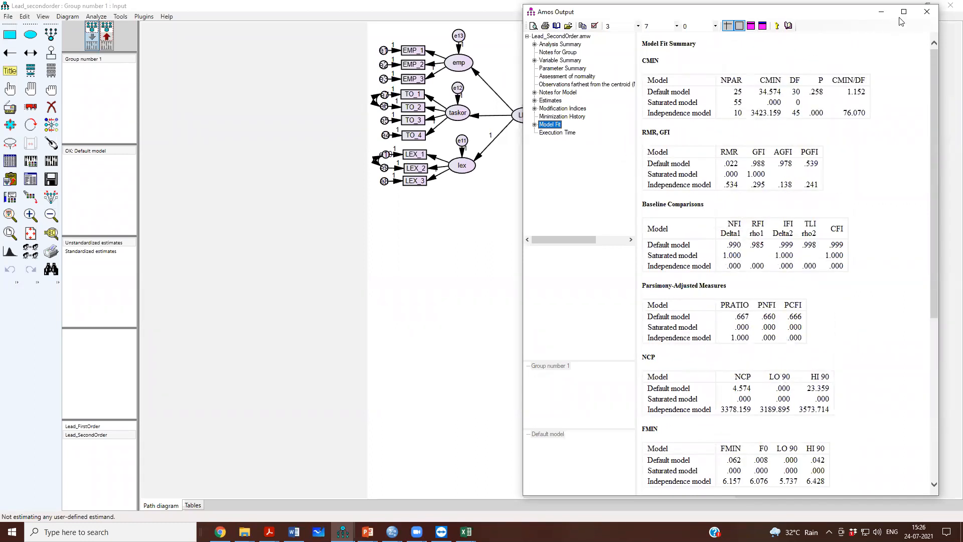
{"action": "mouse_move", "coordinate": [936, 15]}
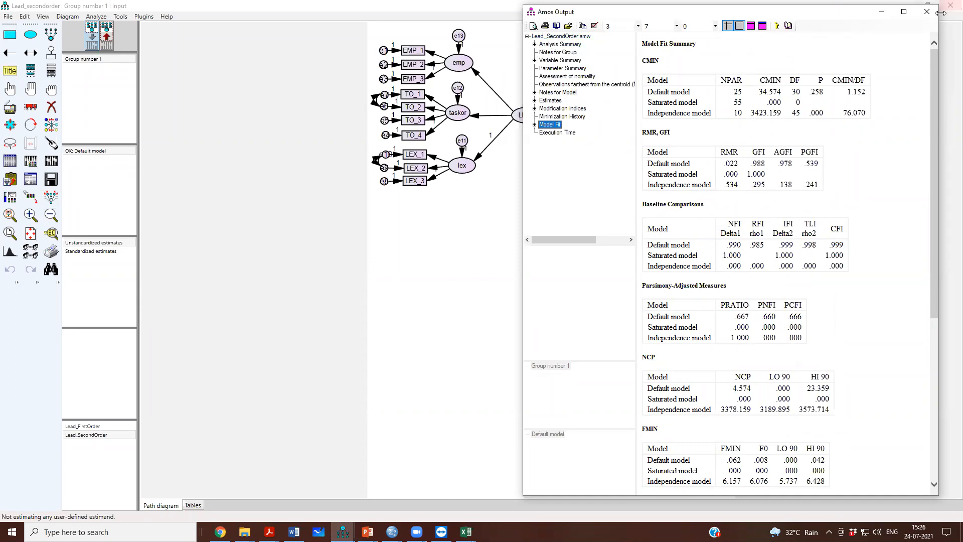